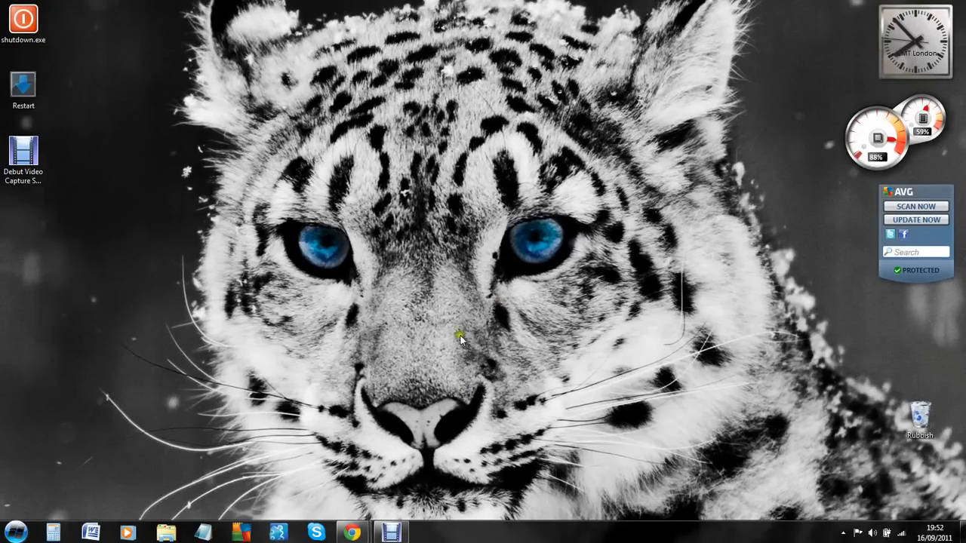
{"action": "mouse_move", "coordinate": [477, 237]}
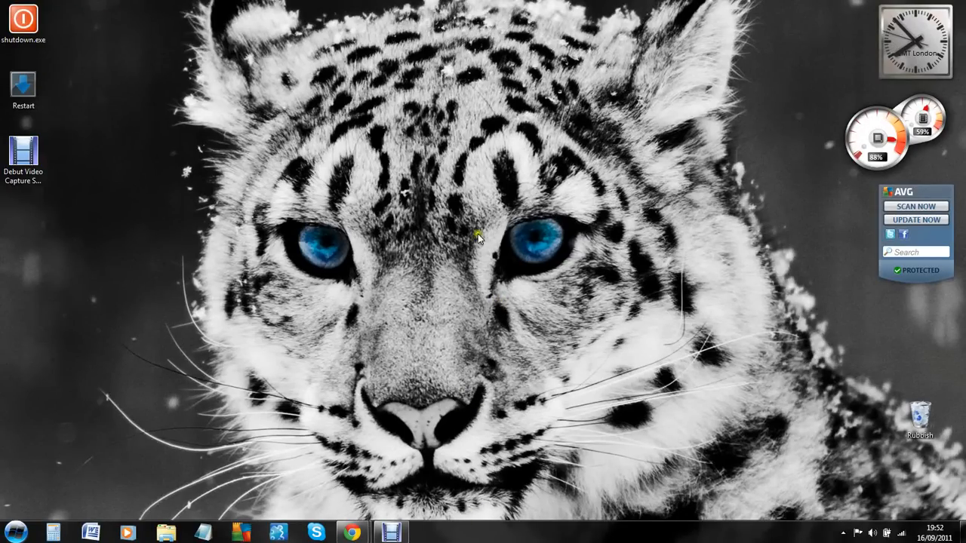
Step: Bring up the taskbar's shortcut menu to unlock it
{"action": "right_click", "coordinate": [521, 532]}
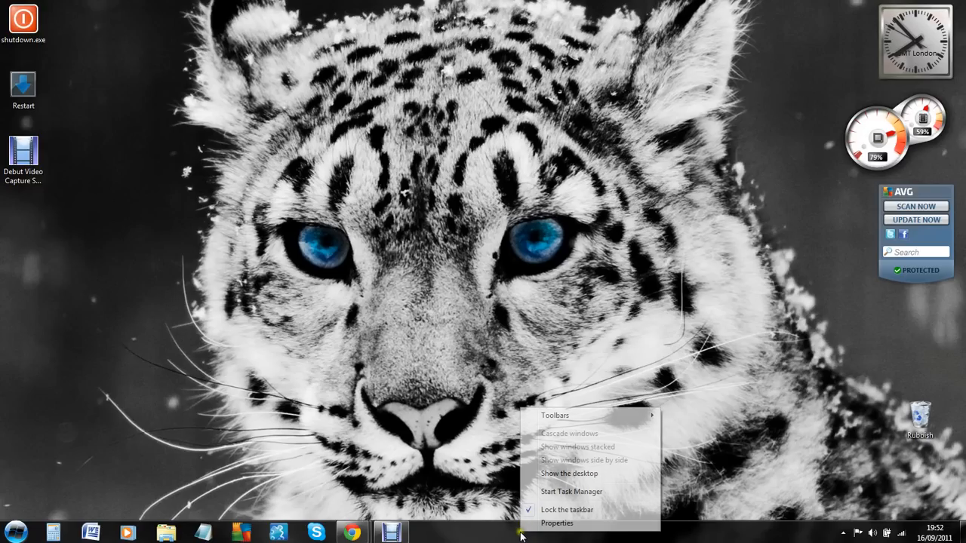
{"action": "mouse_move", "coordinate": [566, 509]}
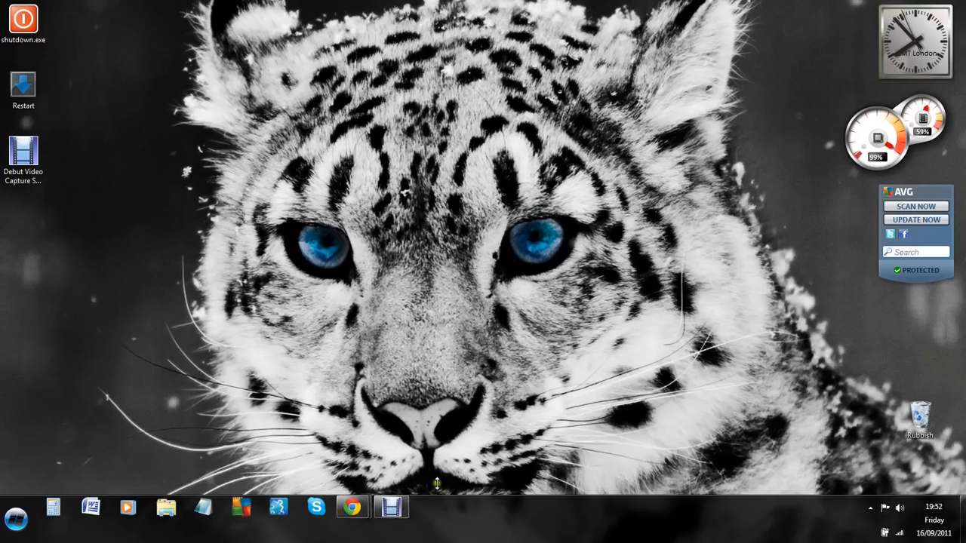
Step: Create a new taskbar toolbar from the Computer folder
{"action": "right_click", "coordinate": [464, 532]}
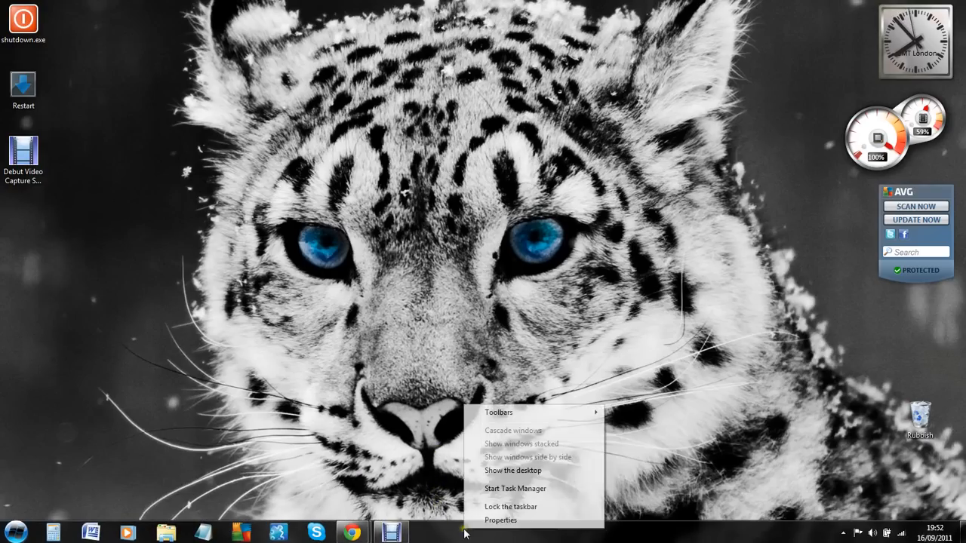
{"action": "mouse_move", "coordinate": [499, 412]}
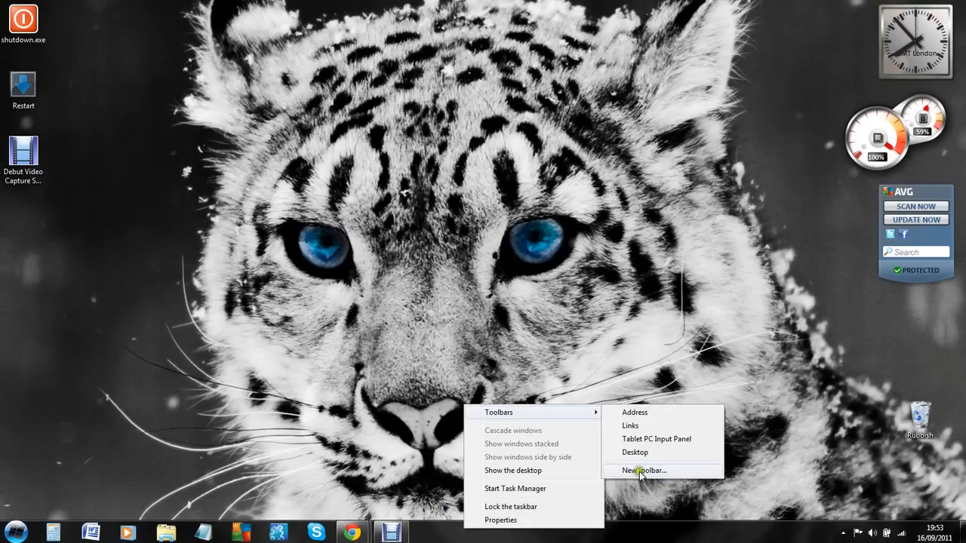
{"action": "left_click", "coordinate": [643, 470]}
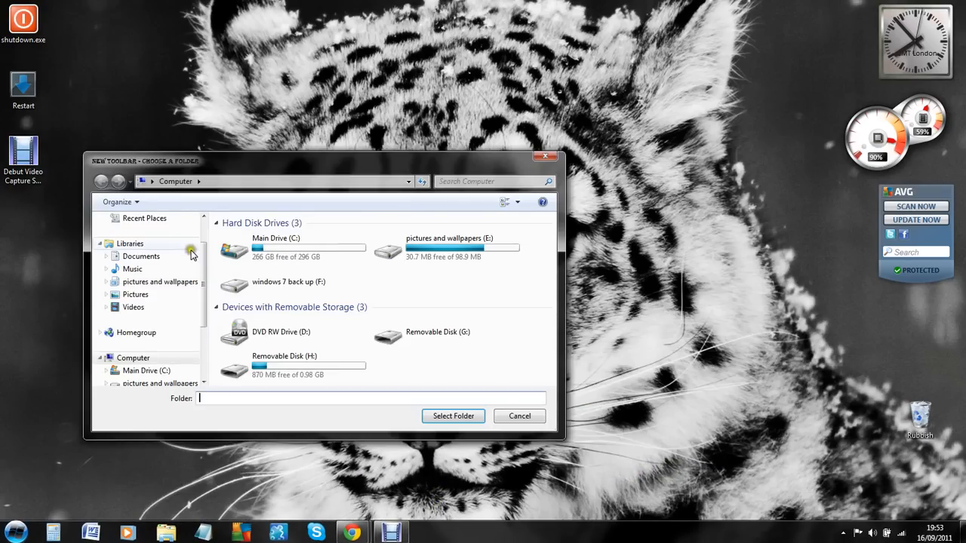
{"action": "scroll", "scroll_direction": "down", "scroll_amount": 3}
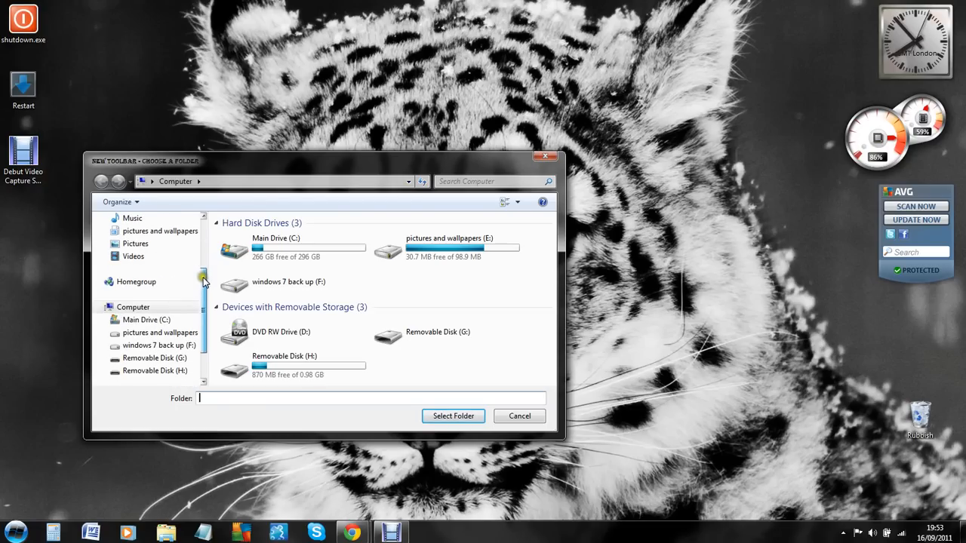
{"action": "left_click", "coordinate": [133, 306]}
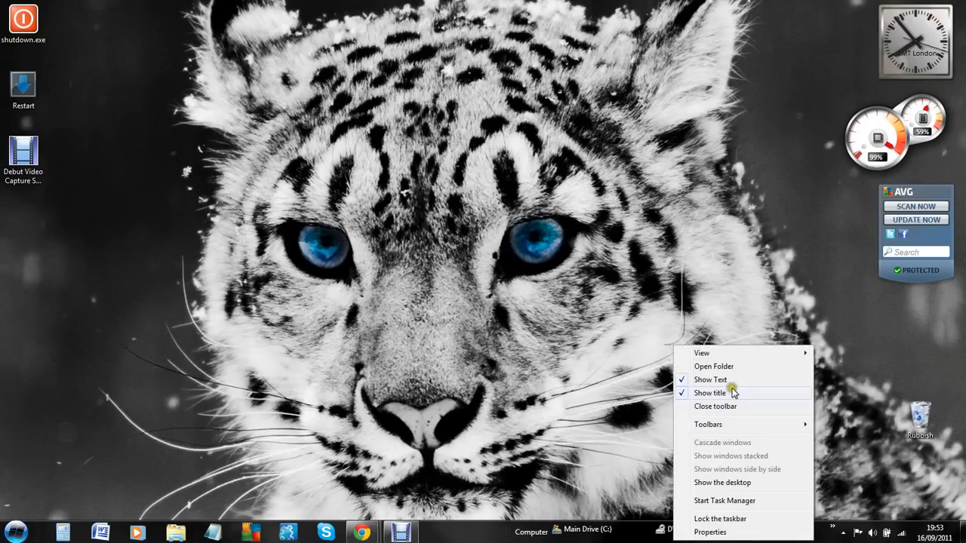
Step: Turn off Show title for the Computer toolbar
{"action": "left_click", "coordinate": [709, 379]}
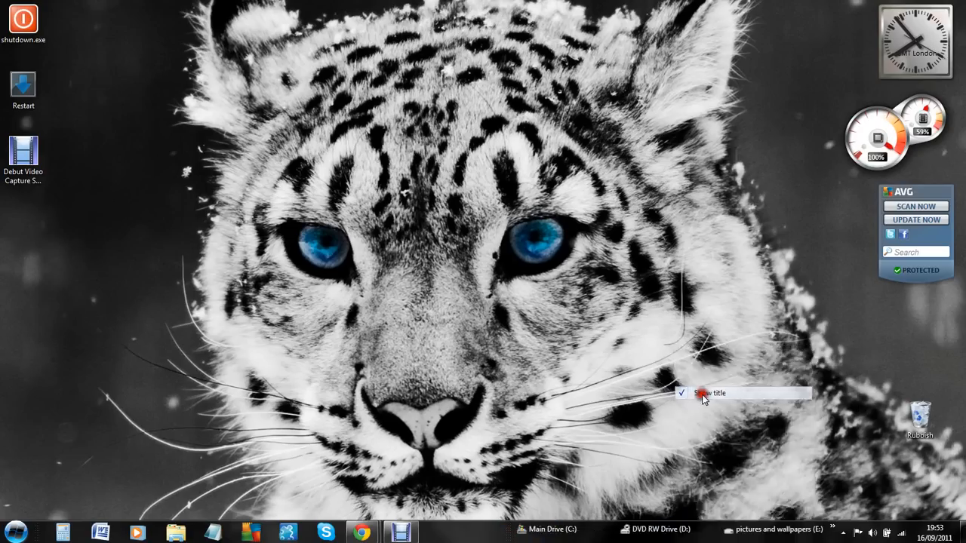
{"action": "left_click", "coordinate": [708, 392]}
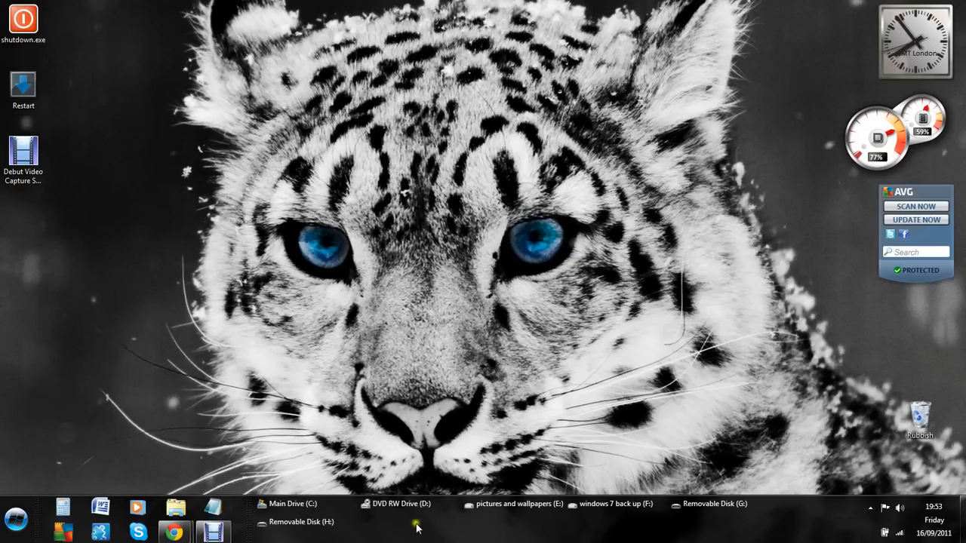
Step: Set the drives toolbar view to Large Icons
{"action": "right_click", "coordinate": [417, 523]}
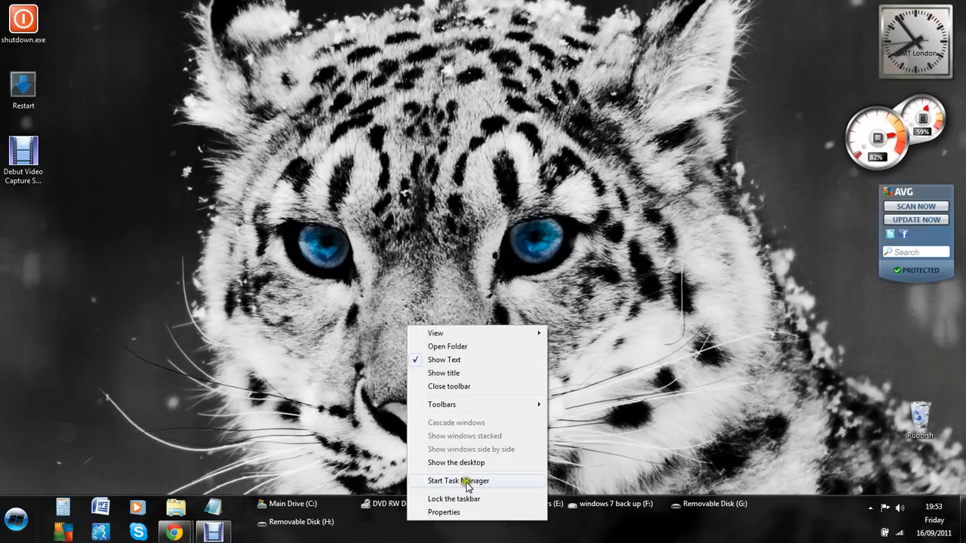
{"action": "mouse_move", "coordinate": [436, 333]}
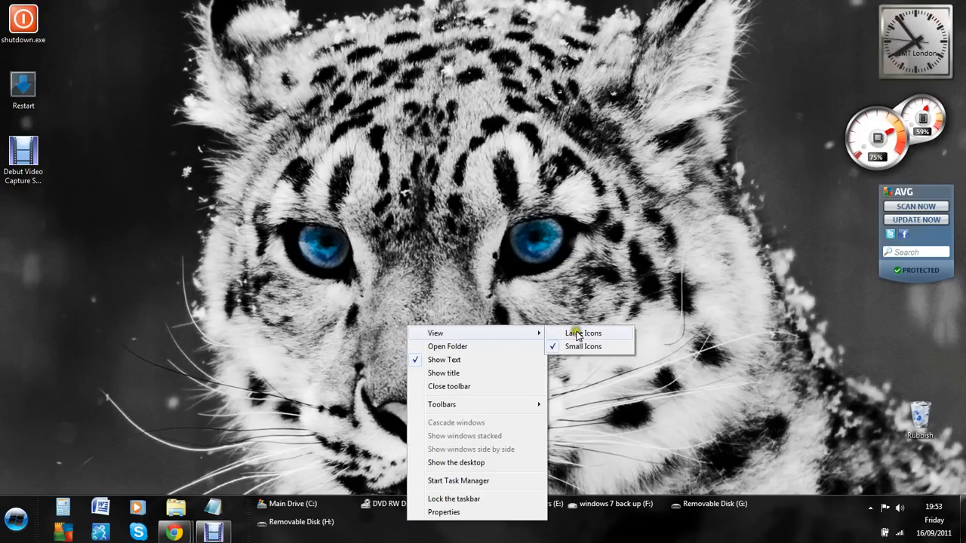
{"action": "left_click", "coordinate": [582, 333]}
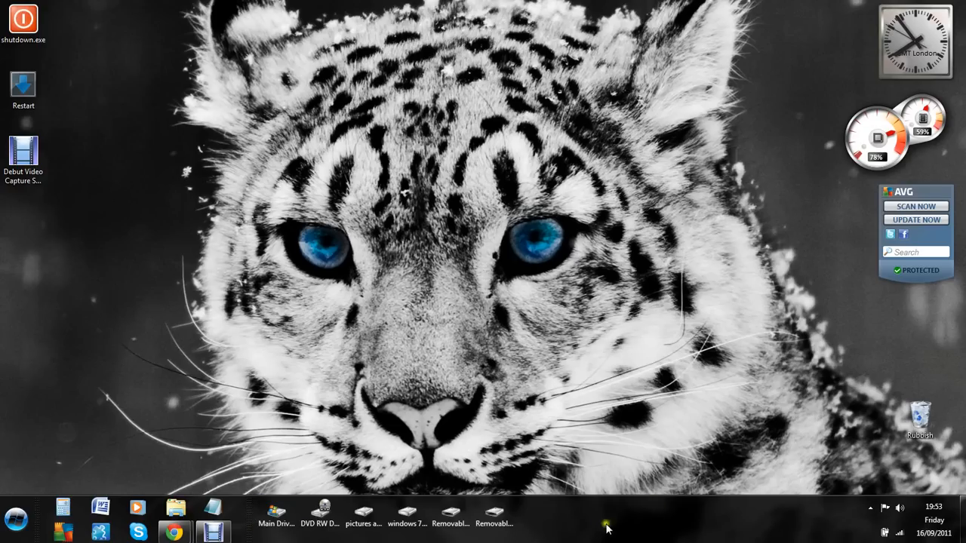
{"action": "mouse_move", "coordinate": [671, 526]}
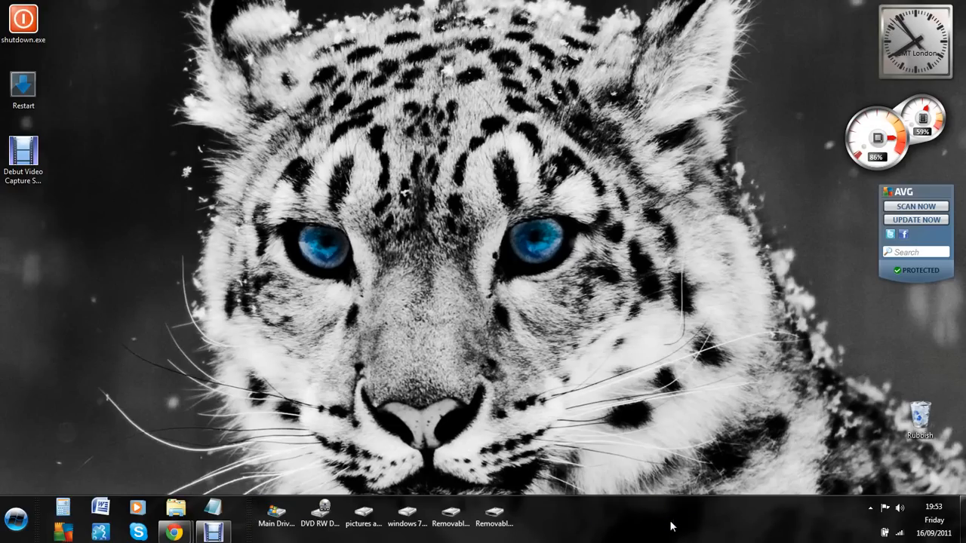
Step: Create a new taskbar toolbar from the Desktop folder
{"action": "right_click", "coordinate": [576, 524]}
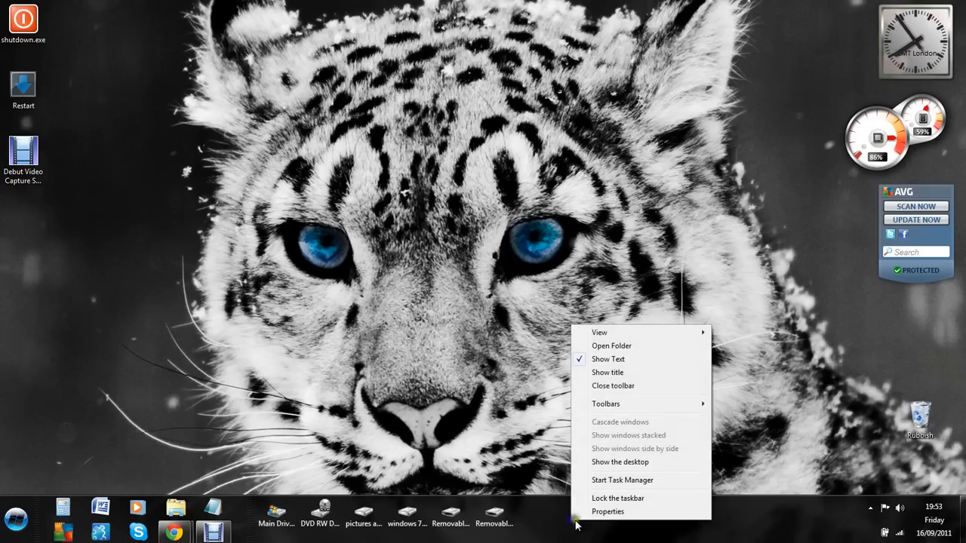
{"action": "mouse_move", "coordinate": [605, 404]}
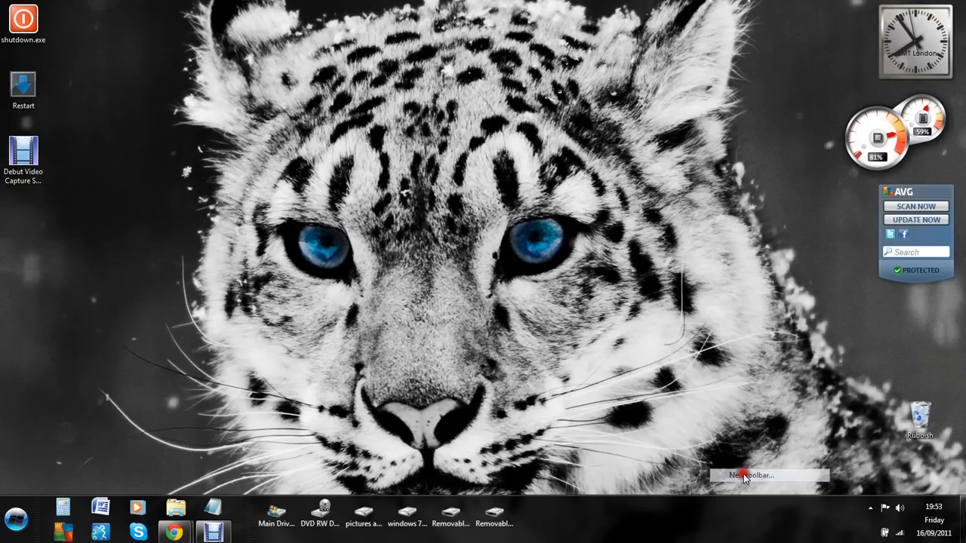
{"action": "left_click", "coordinate": [755, 474]}
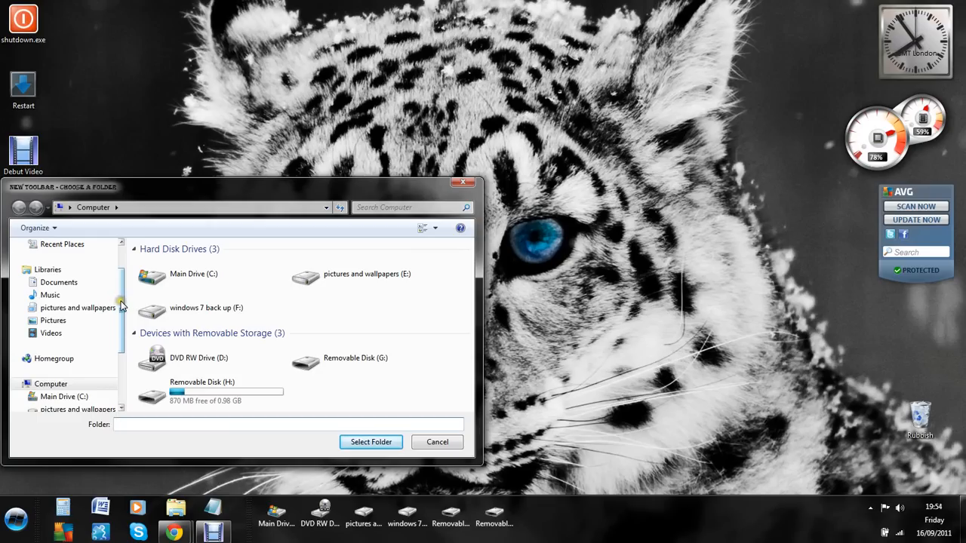
{"action": "left_click", "coordinate": [53, 262]}
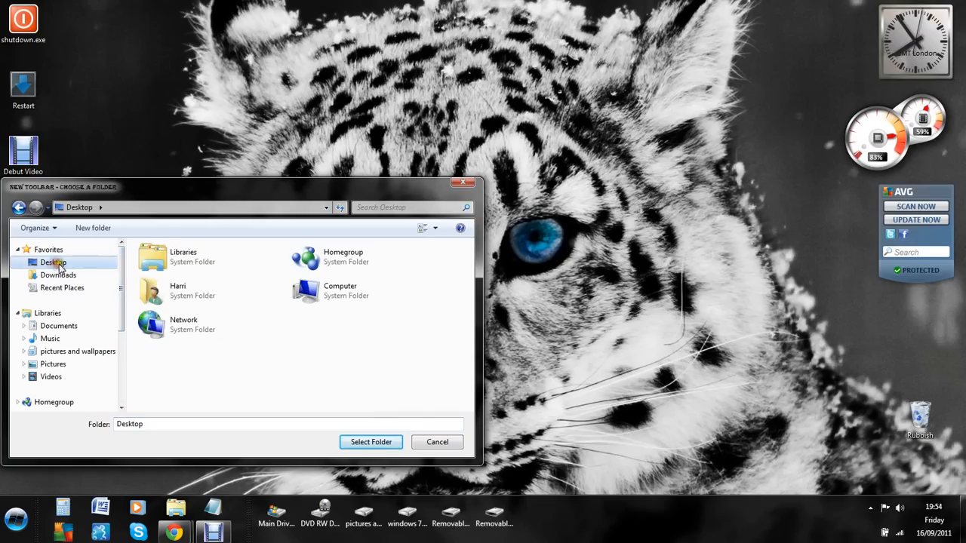
{"action": "left_click", "coordinate": [371, 441]}
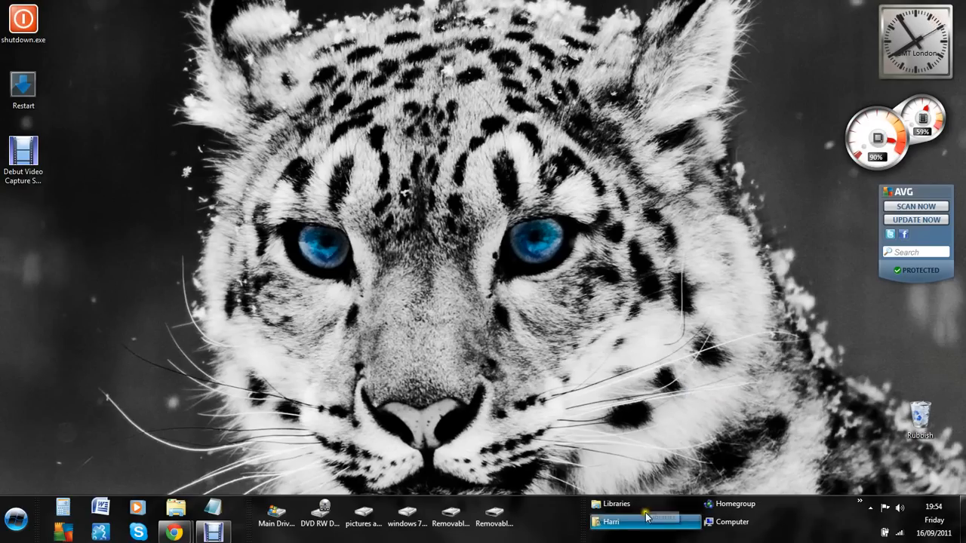
Step: Bring up the Desktop toolbar's options menu
{"action": "right_click", "coordinate": [646, 522]}
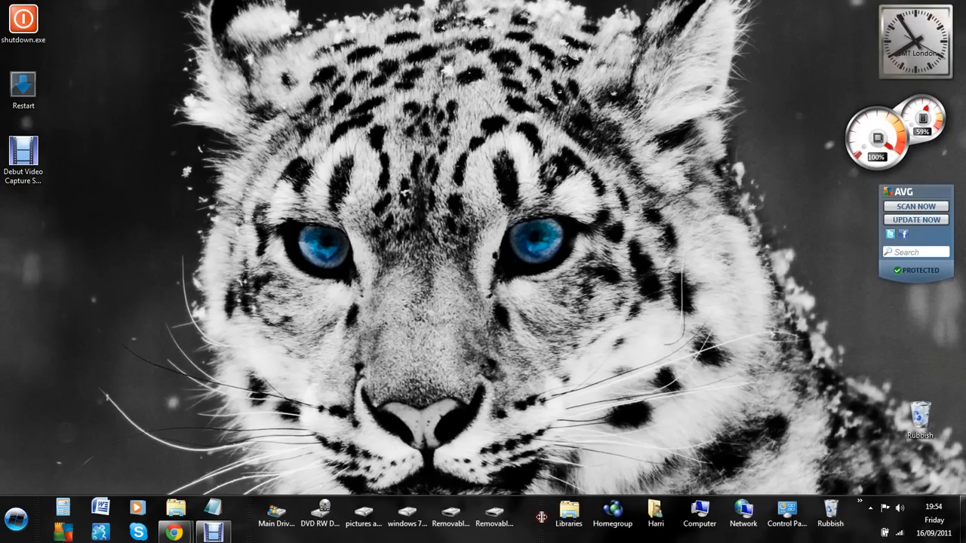
{"action": "mouse_move", "coordinate": [699, 514]}
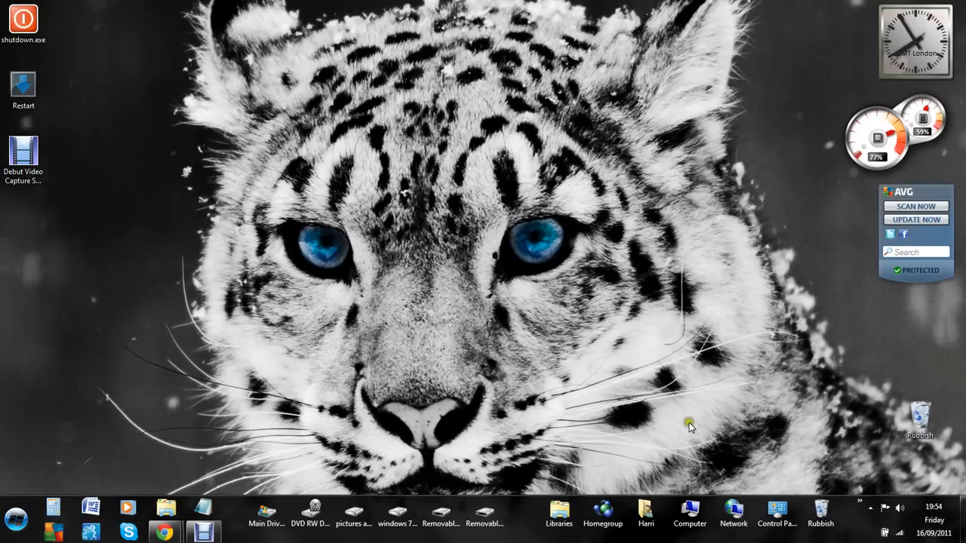
{"action": "mouse_move", "coordinate": [283, 498]}
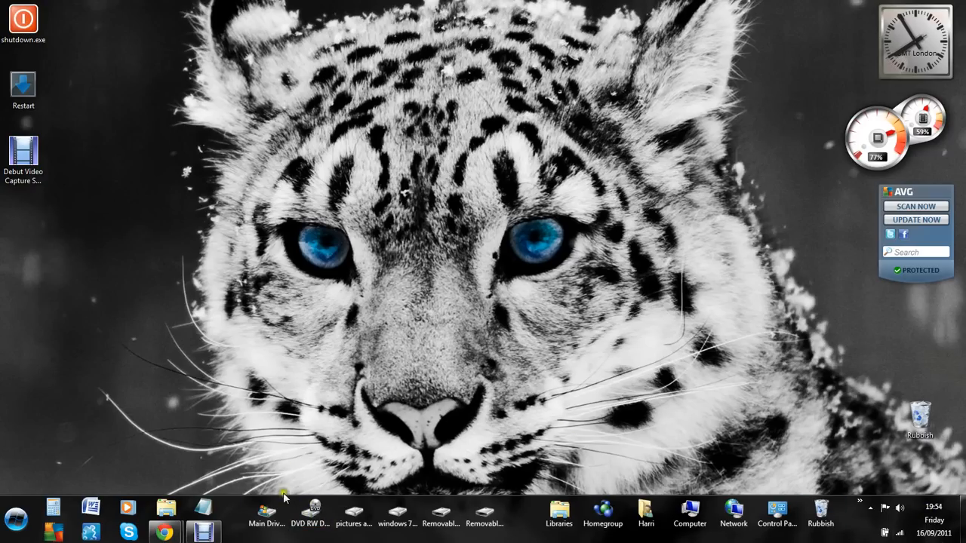
{"action": "right_click", "coordinate": [286, 498]}
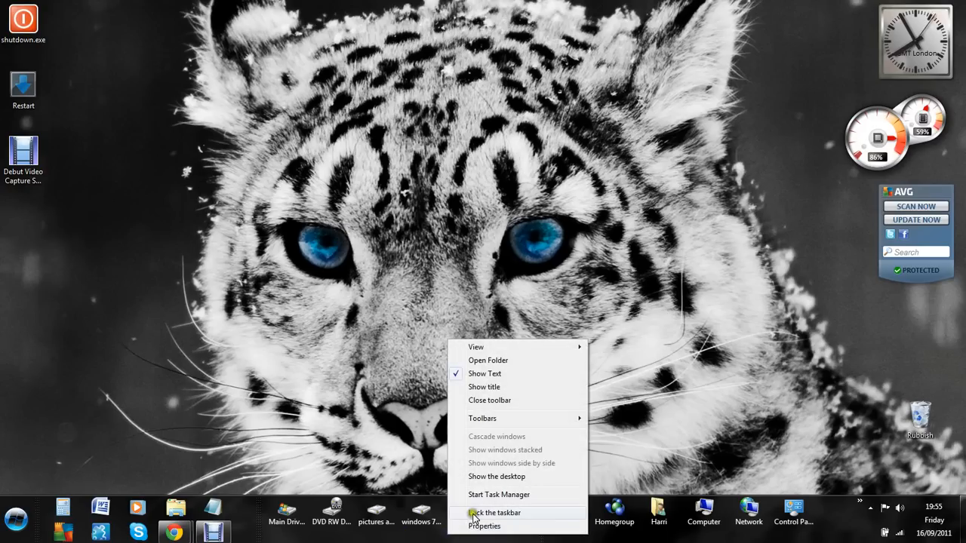
Step: Check Lock the taskbar to fix the toolbar layout
{"action": "left_click", "coordinate": [495, 512]}
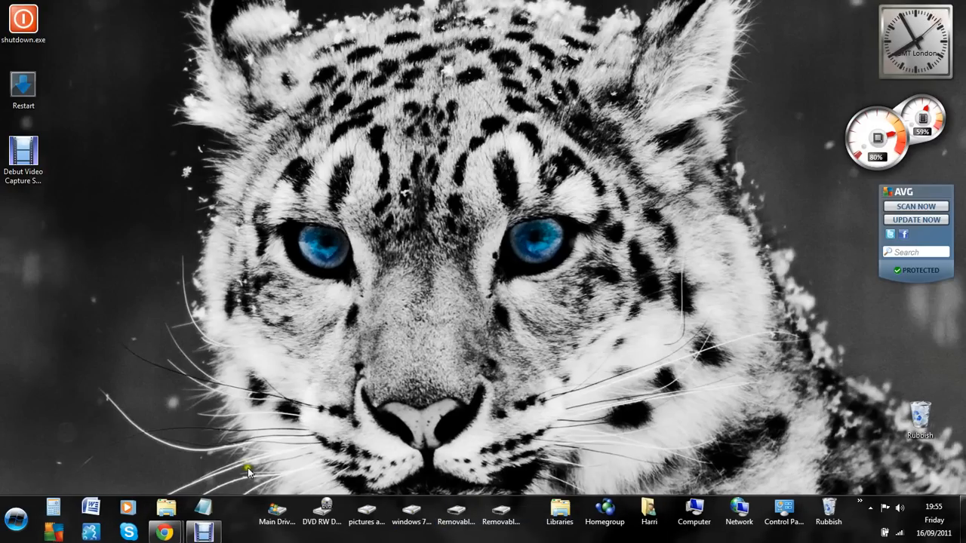
{"action": "mouse_move", "coordinate": [332, 451]}
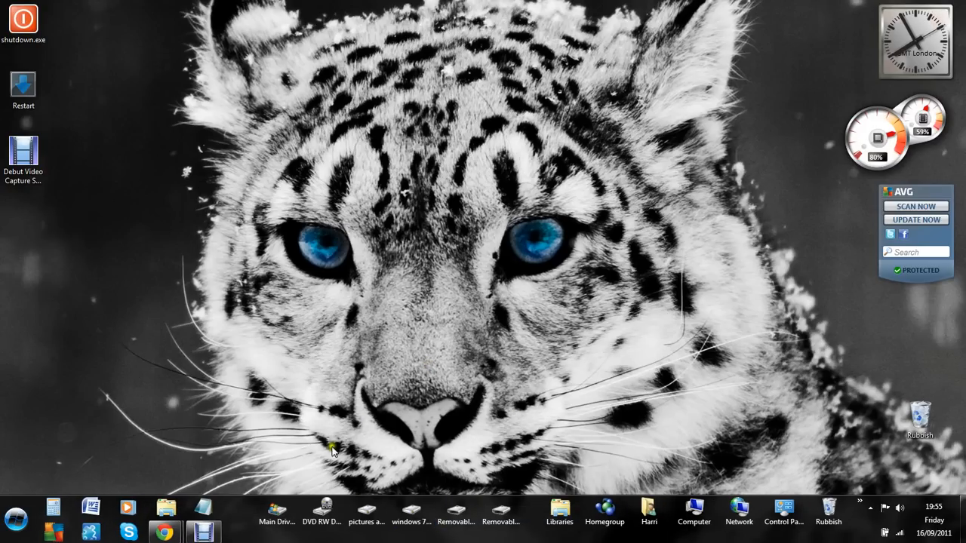